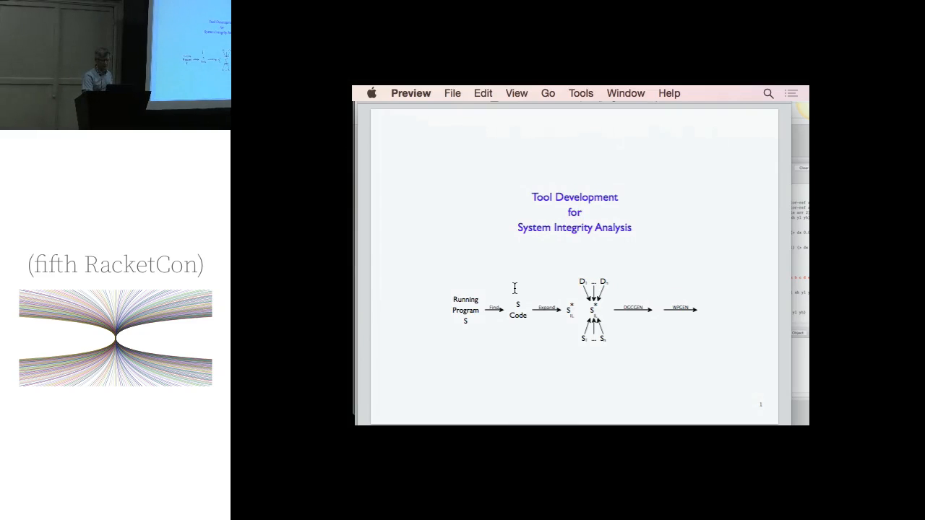
Advance past the Tool Development for System Integrity Analysis slide to the Global Learning XPRIZE slide.
{"action": "key", "text": "right"}
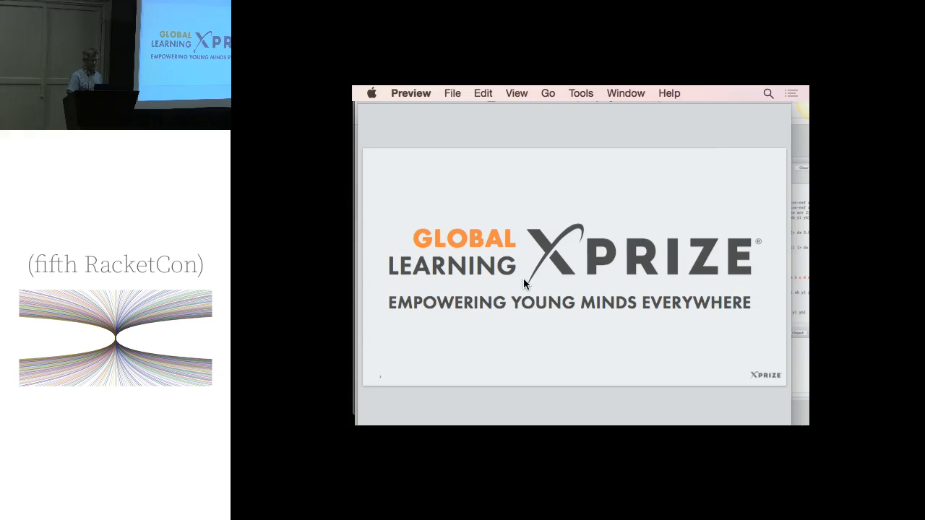
{"action": "mouse_move", "coordinate": [523, 295]}
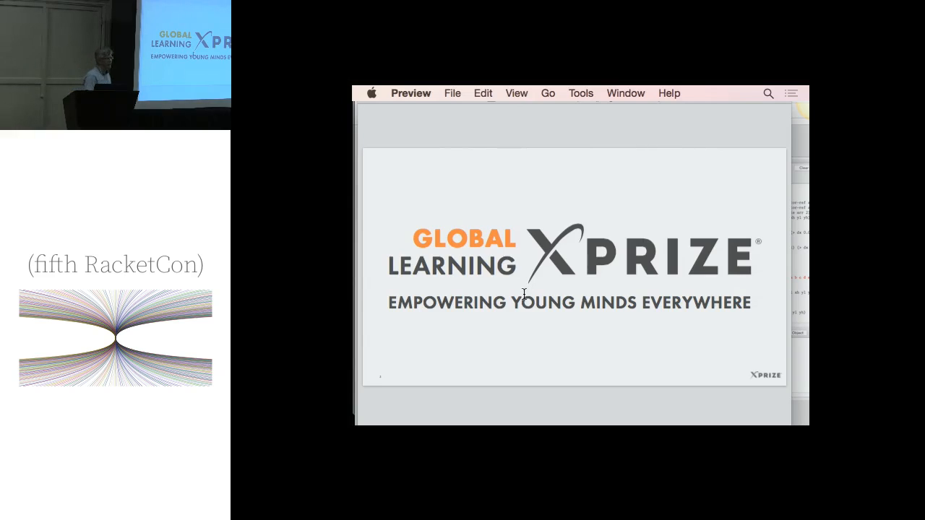